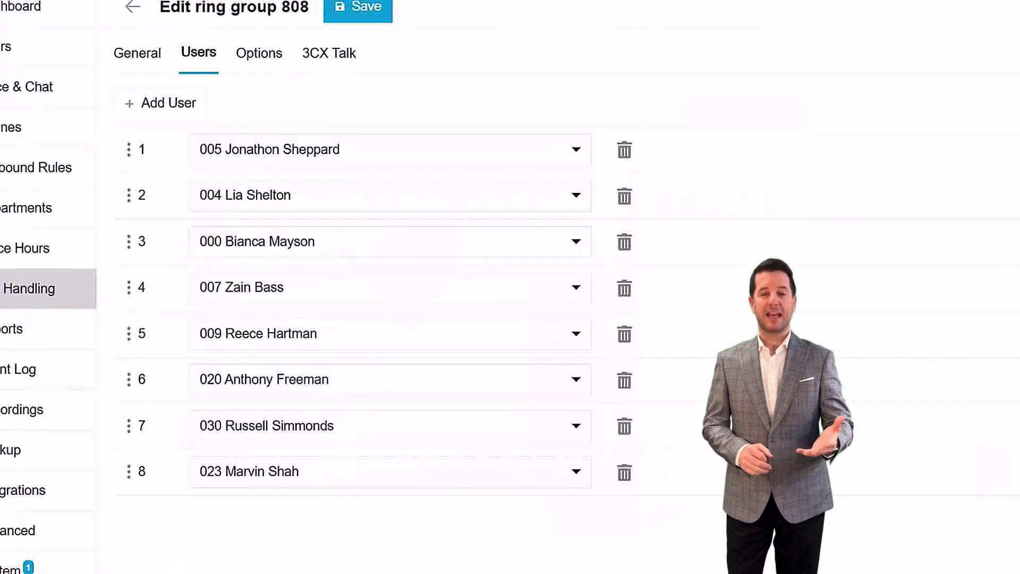
# Review ring group 808's strategy options and keep Prioritized Hunt selected
pyautogui.click(517, 209)
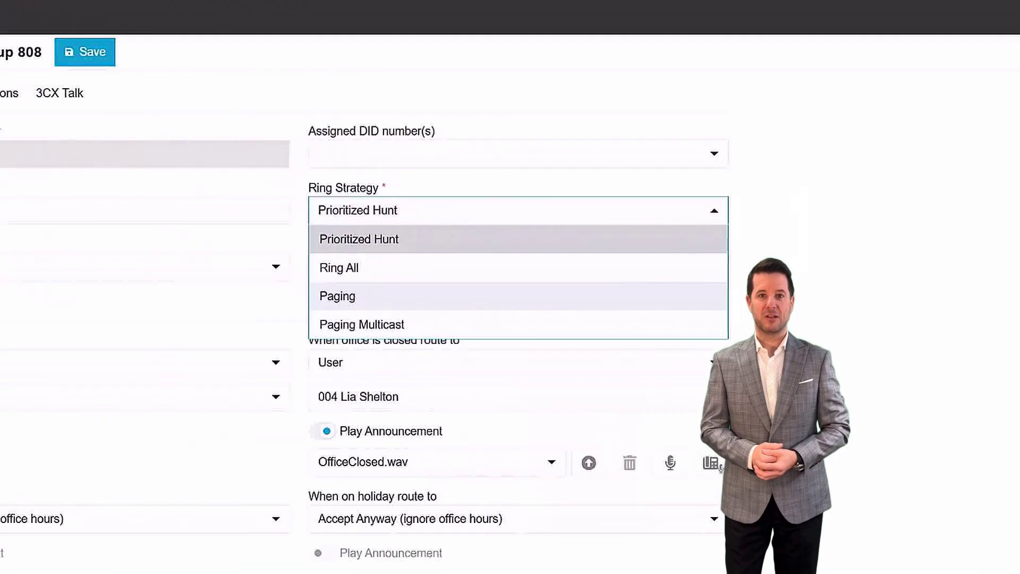
pyautogui.moveTo(338, 268)
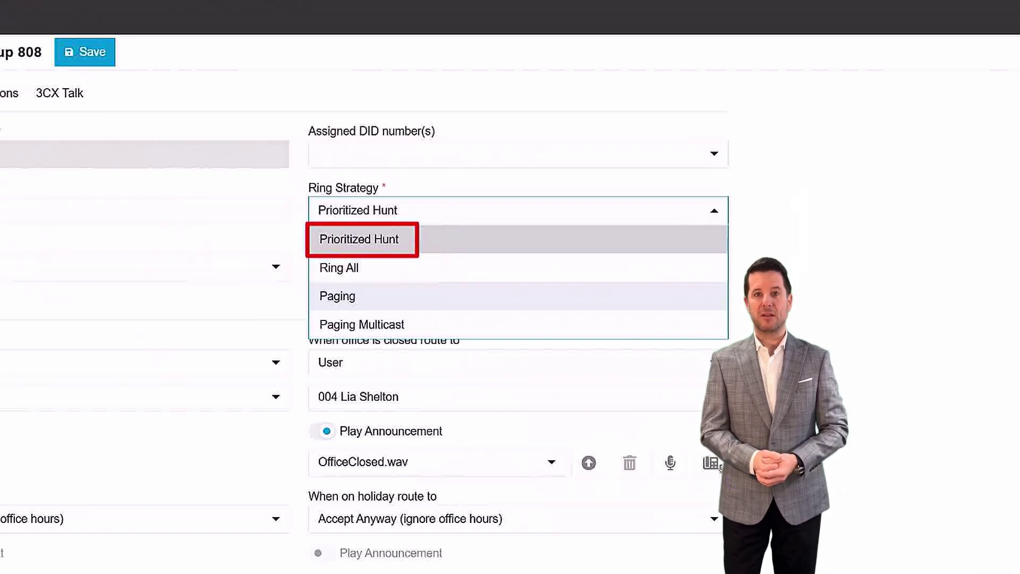
pyautogui.click(197, 53)
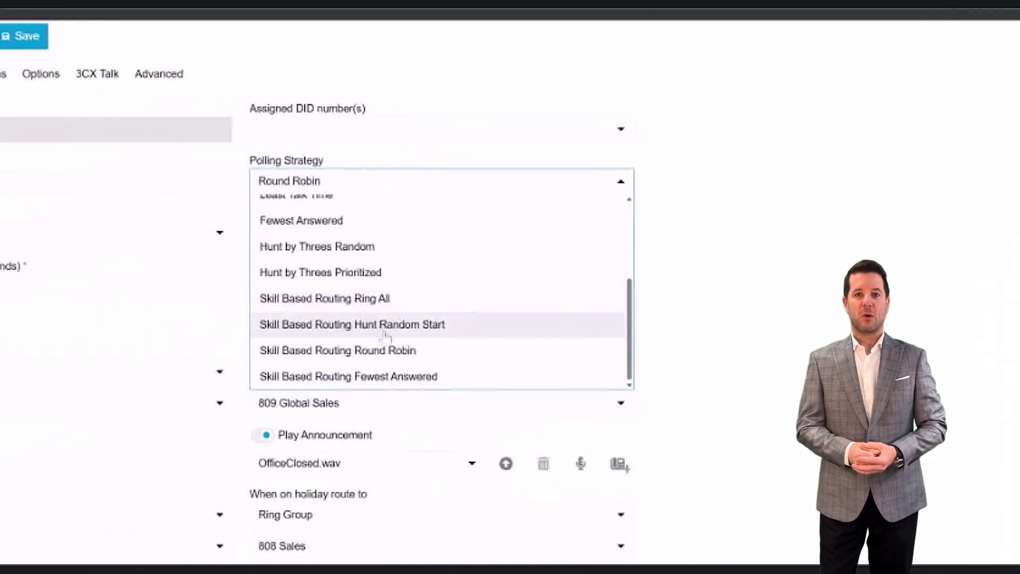
# Switch queue 805 to its Options page showing language, hold music and intro prompt
pyautogui.click(349, 376)
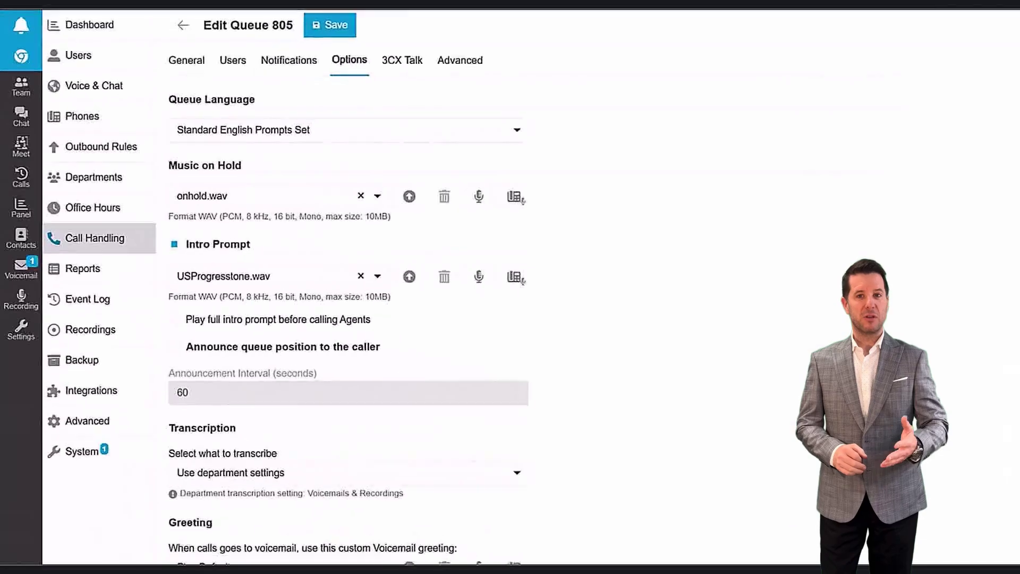
# Review queue 809's announcement and Advanced preferences, then show the Reports list
pyautogui.scroll(-3)
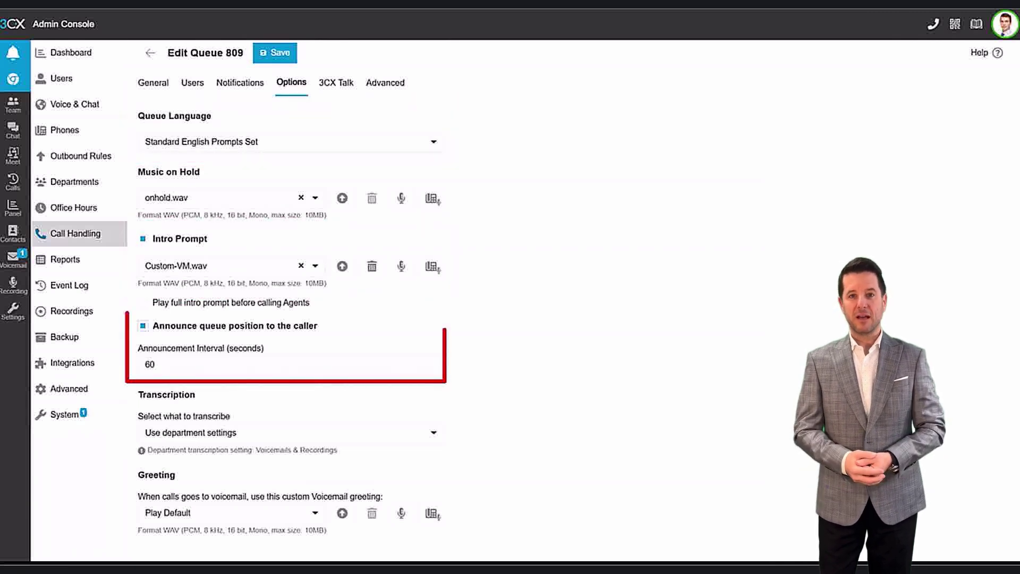
pyautogui.click(386, 84)
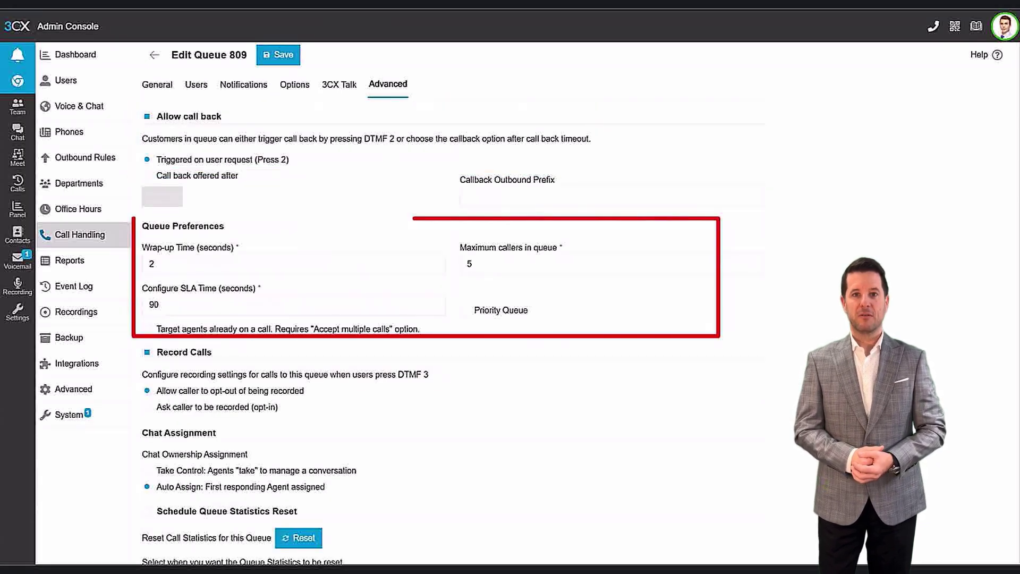
pyautogui.click(71, 268)
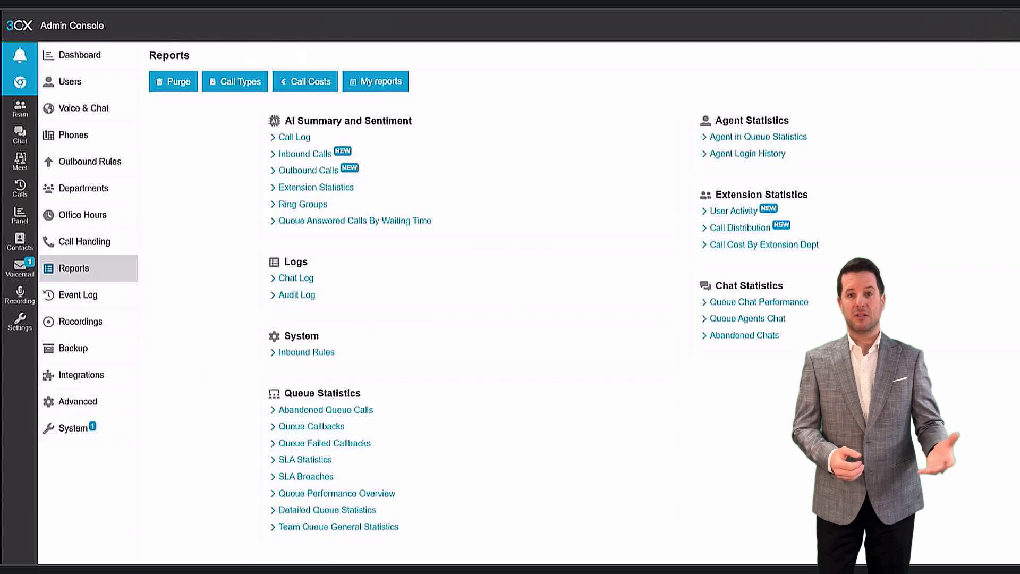